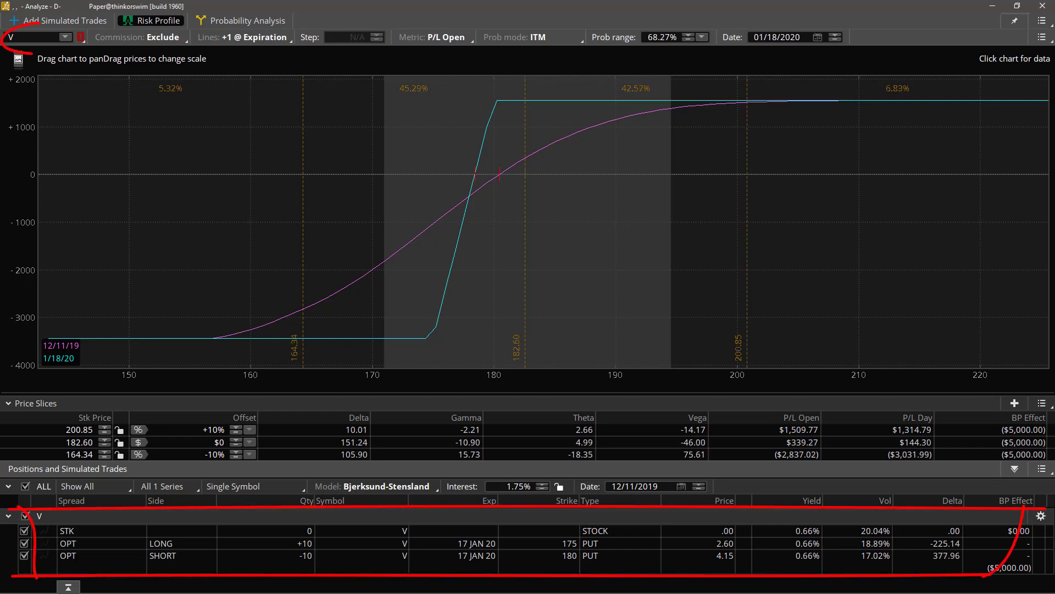
mouse_move(148, 290)
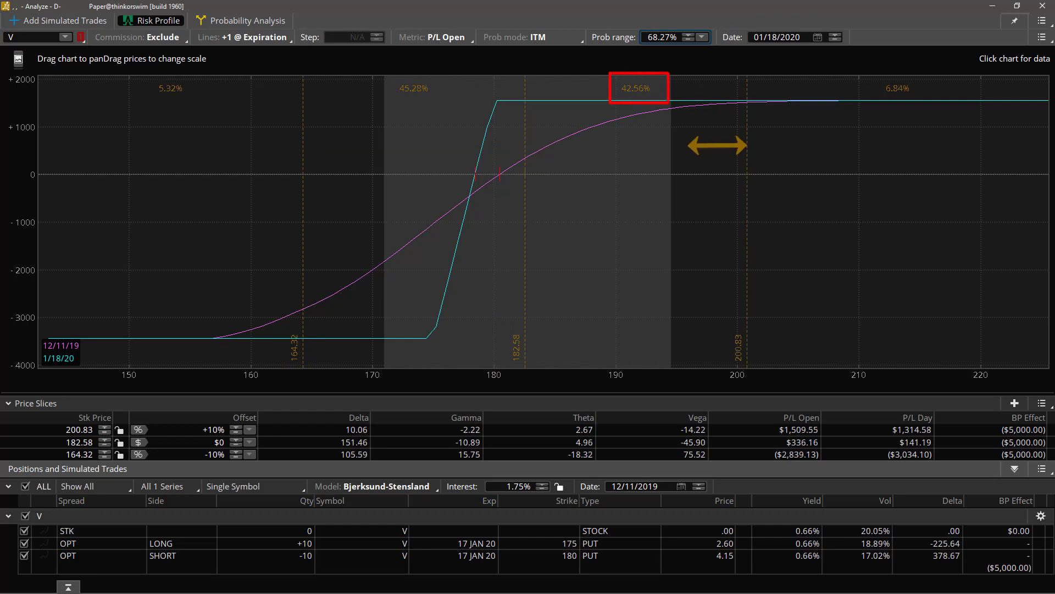
Step the analysis date past expiration to 02/02/2020 and back to 01/18/2020.
drag(717, 145, 532, 145)
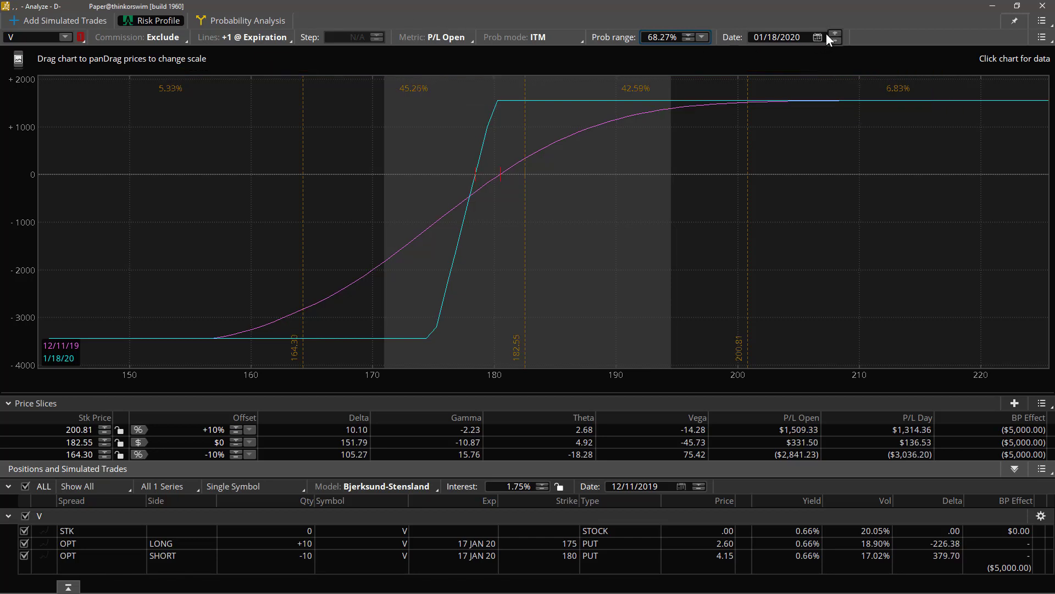
click(835, 34)
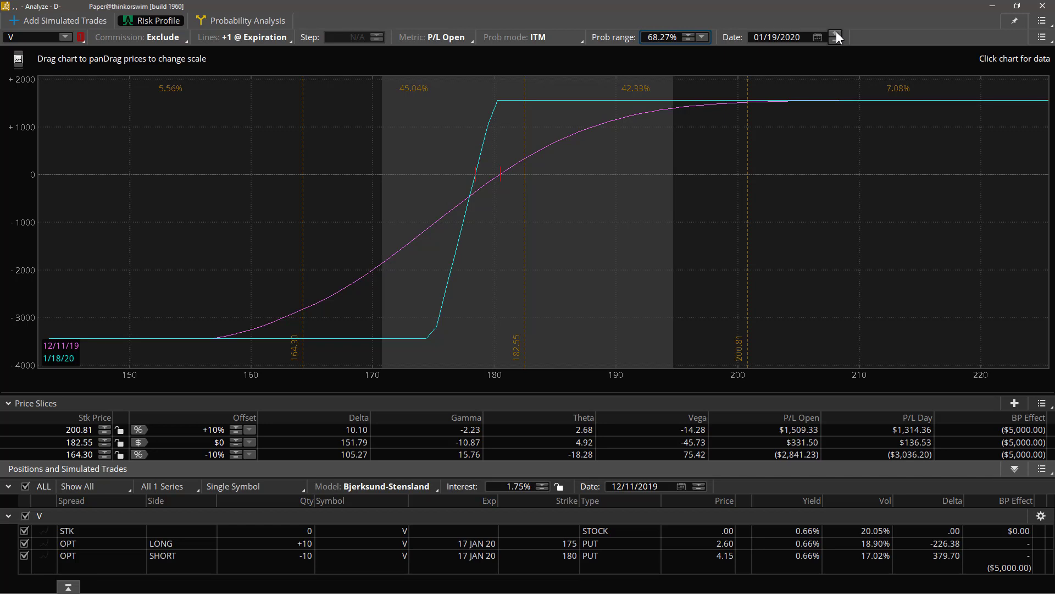
click(836, 34)
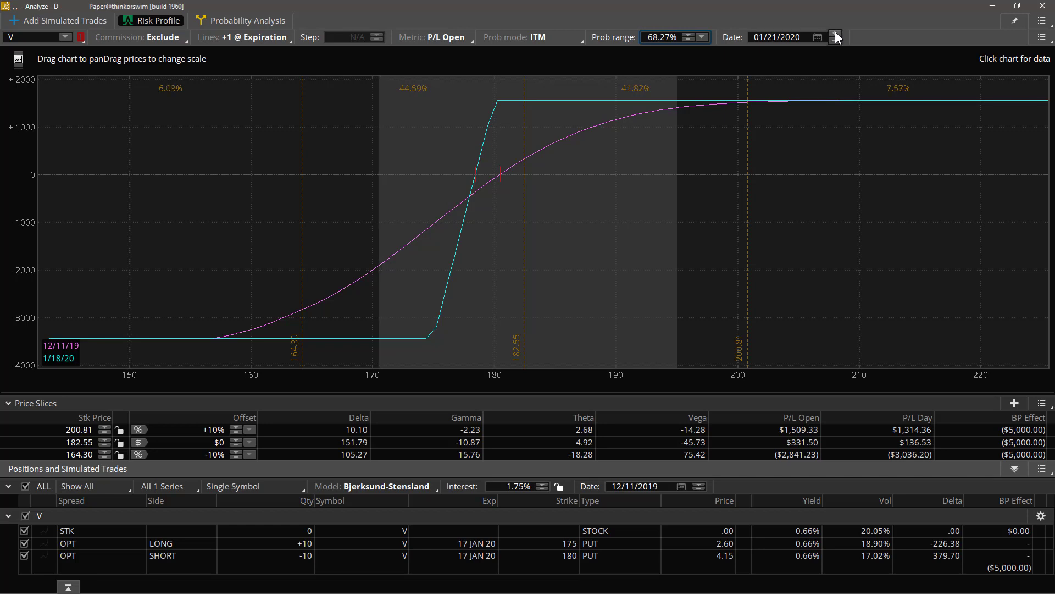
click(835, 34)
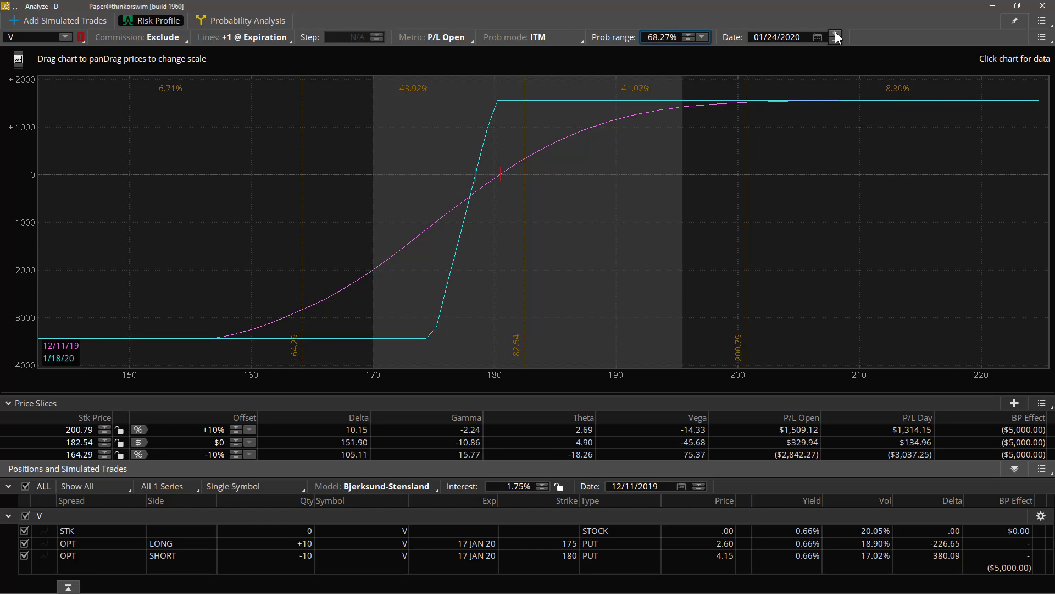
click(835, 34)
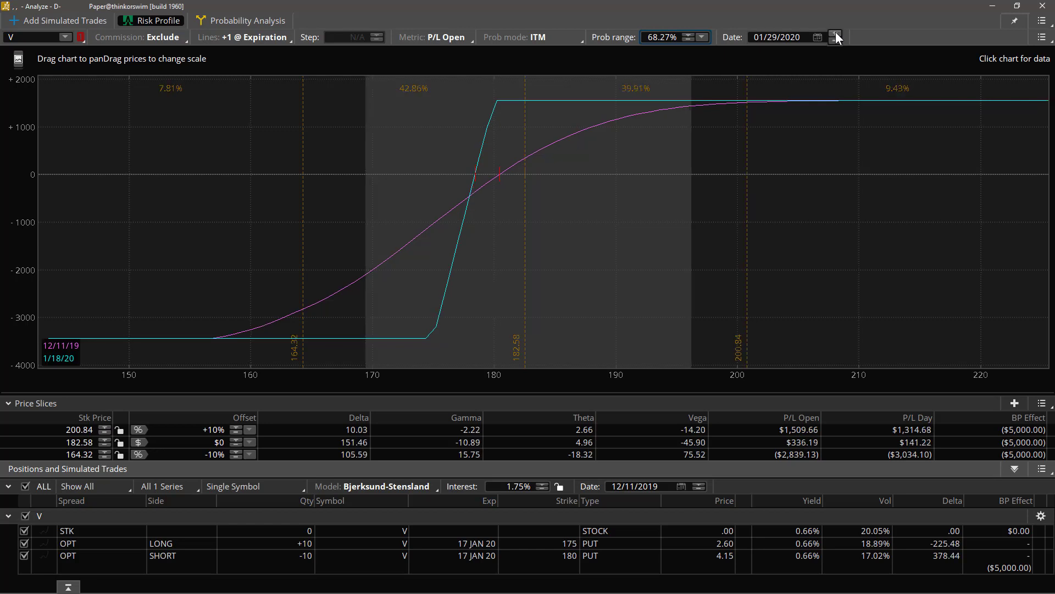
click(836, 35)
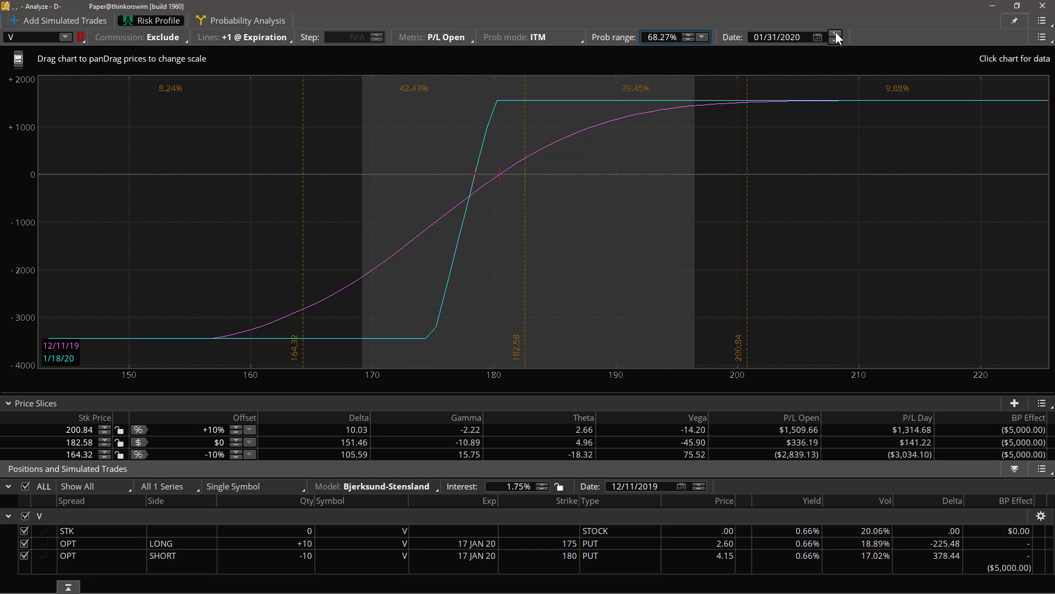
click(836, 34)
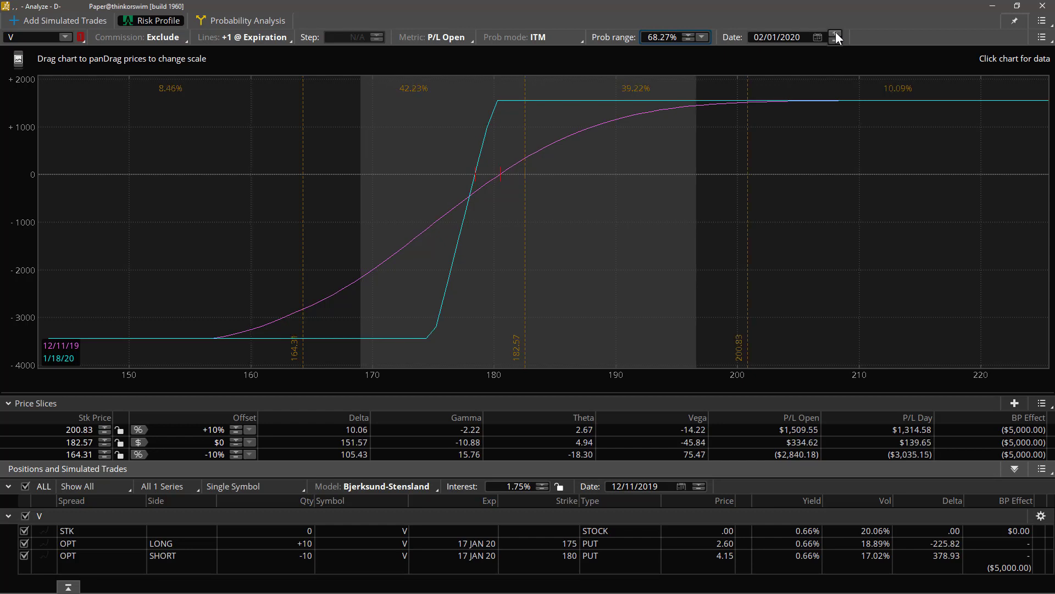
click(835, 34)
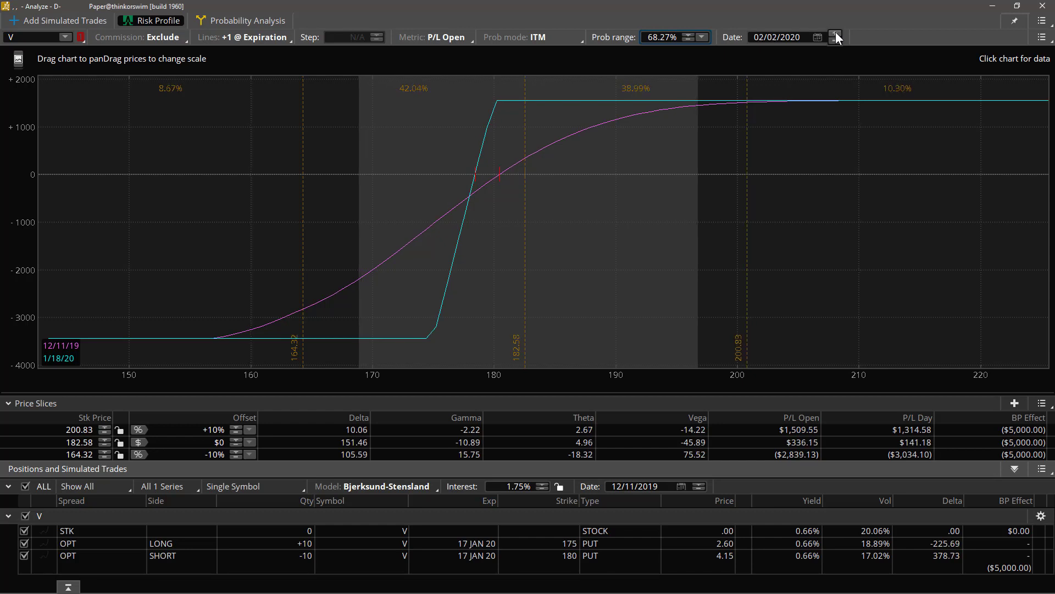
click(836, 34)
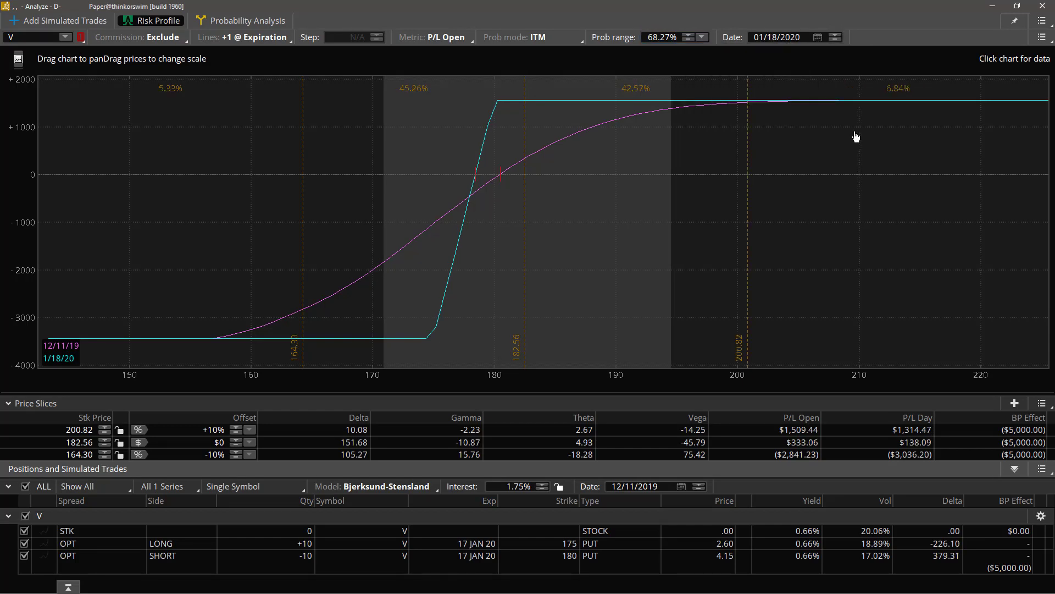
mouse_move(856, 136)
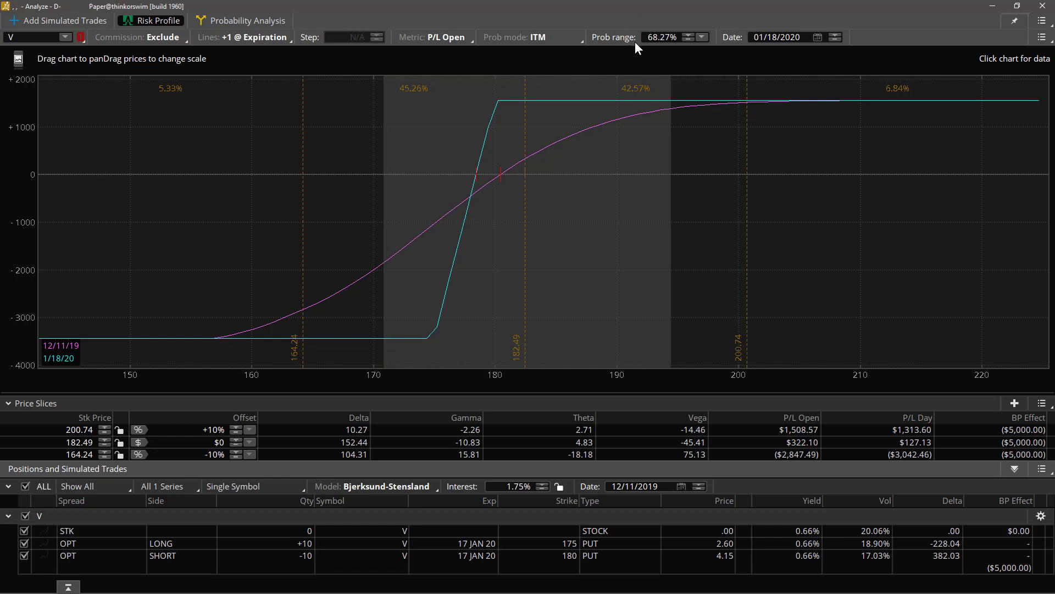
Set the probability range to ±2σ, nudge it with the spinner, then enter 50%.
click(704, 37)
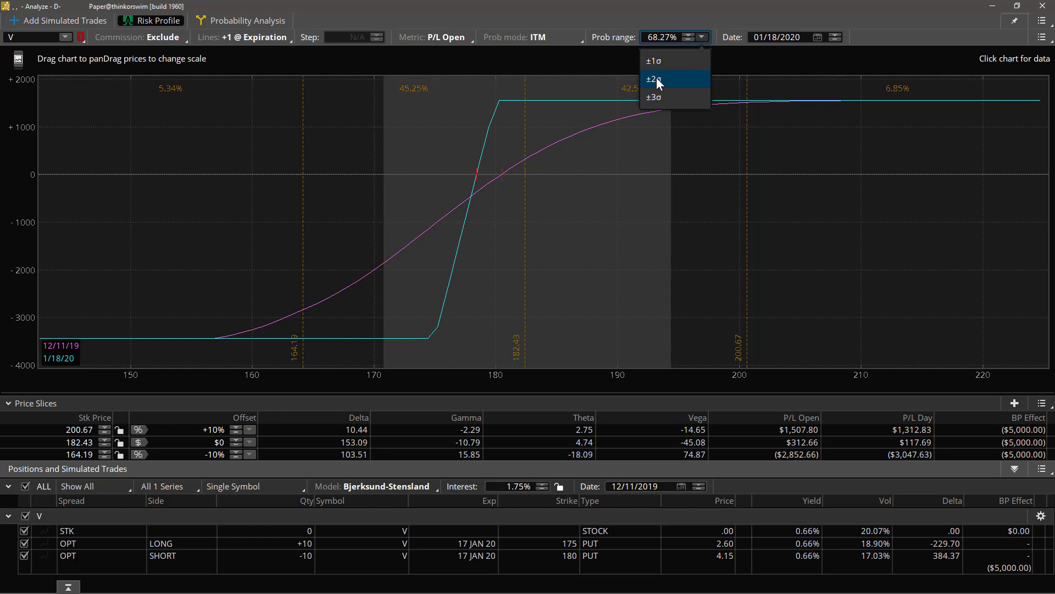
click(653, 79)
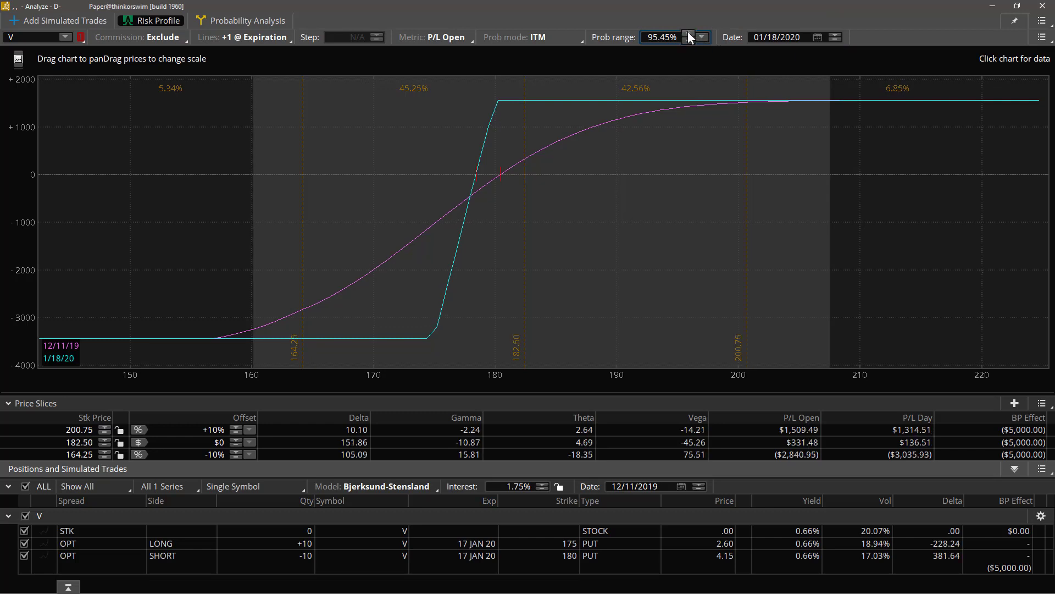
click(686, 34)
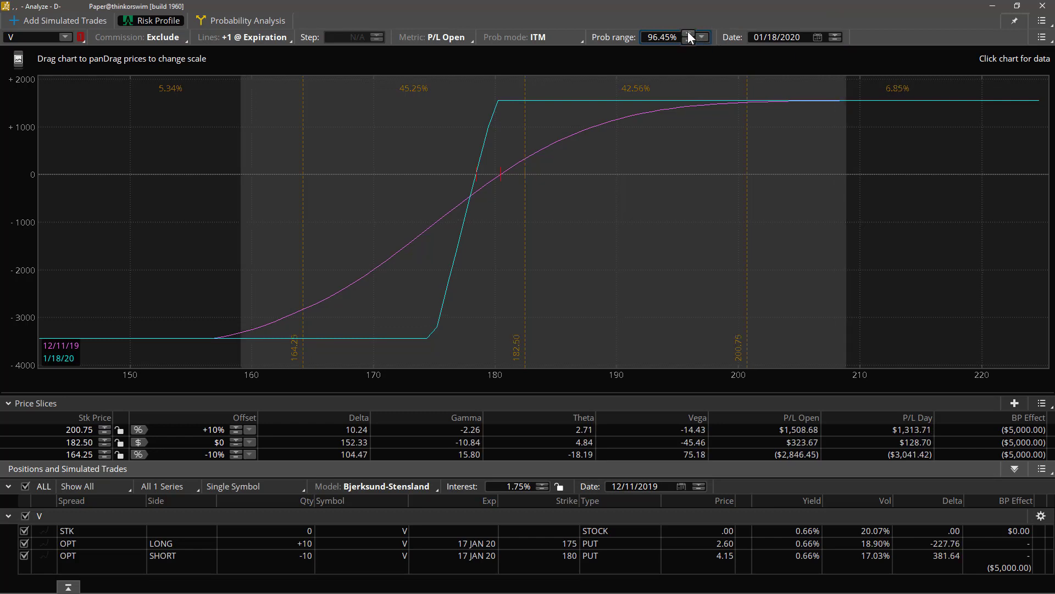
click(687, 33)
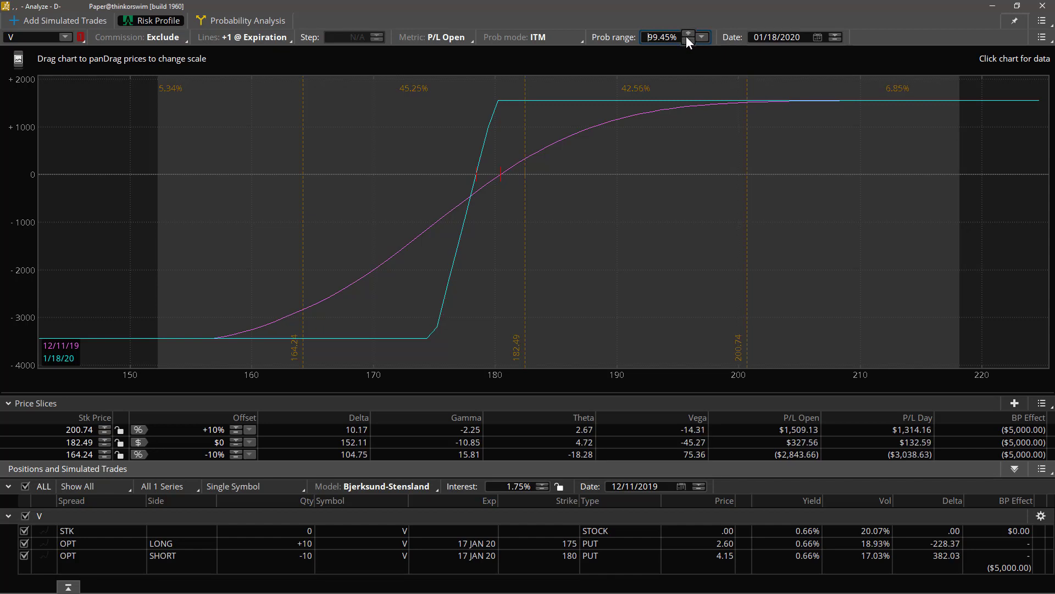
click(689, 40)
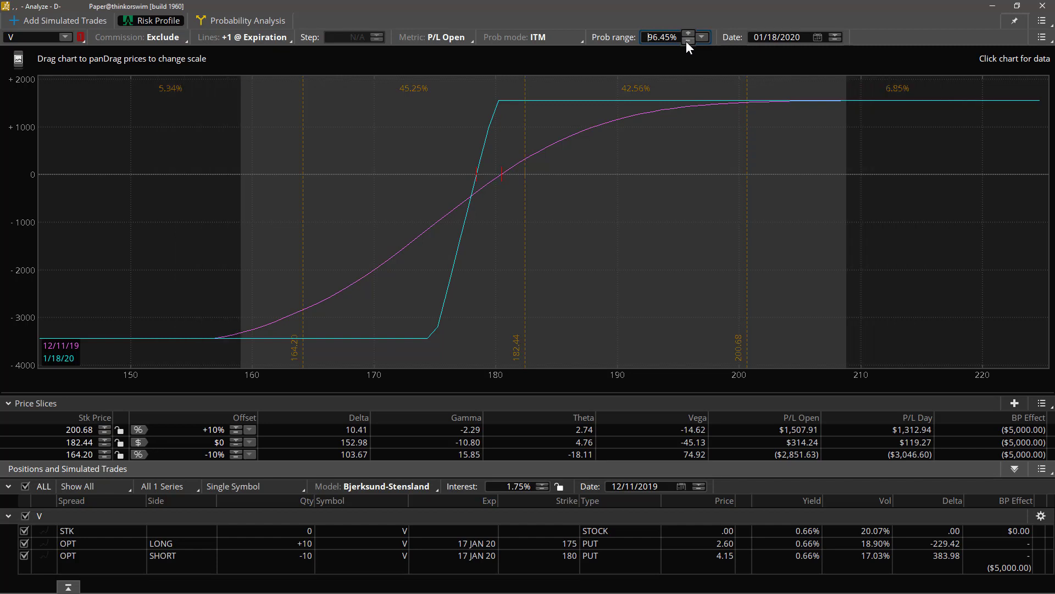
click(704, 37)
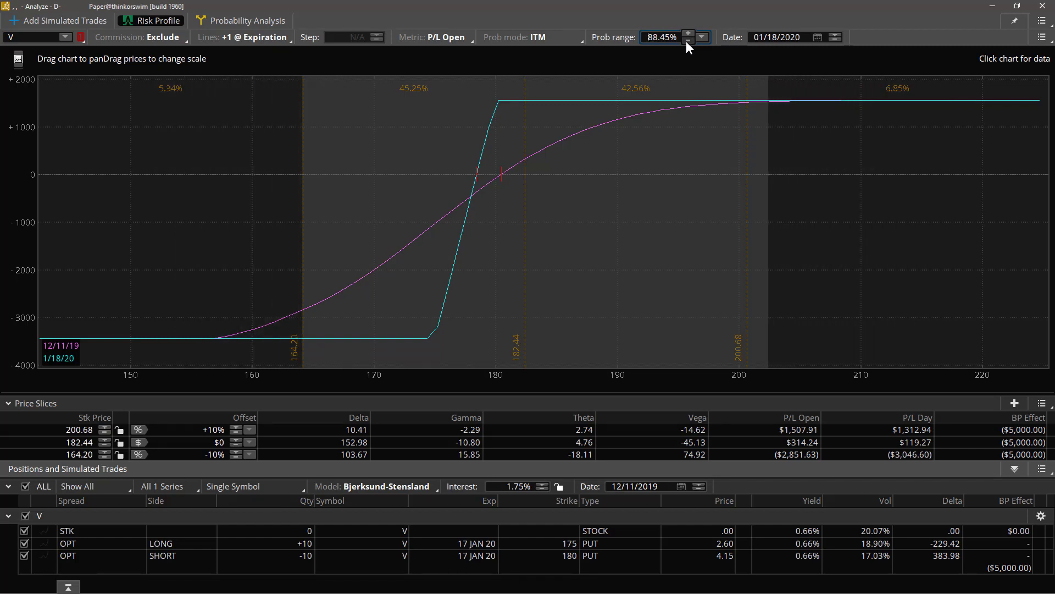
click(704, 41)
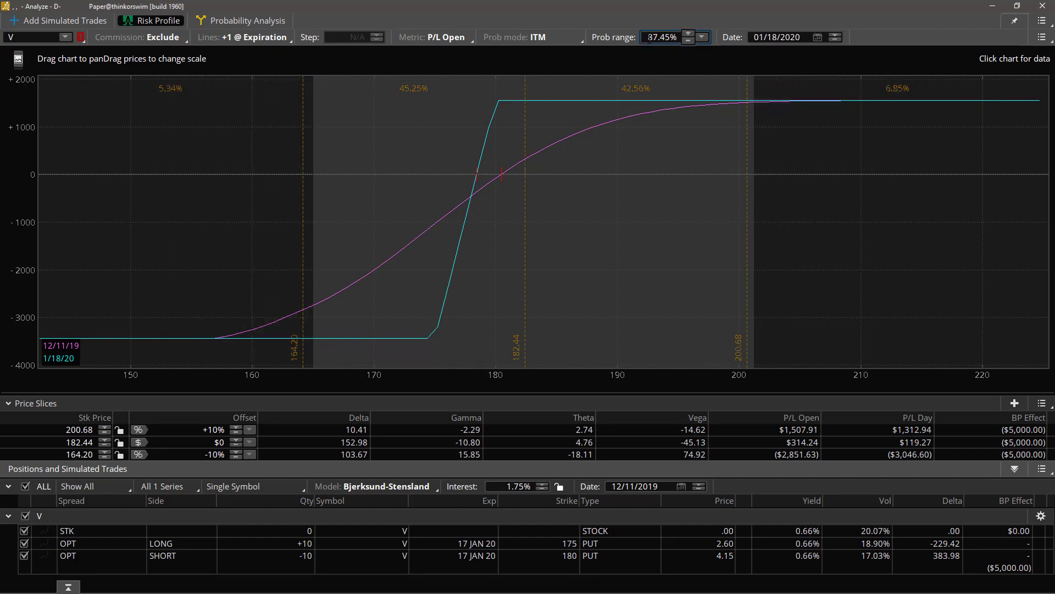
click(663, 38)
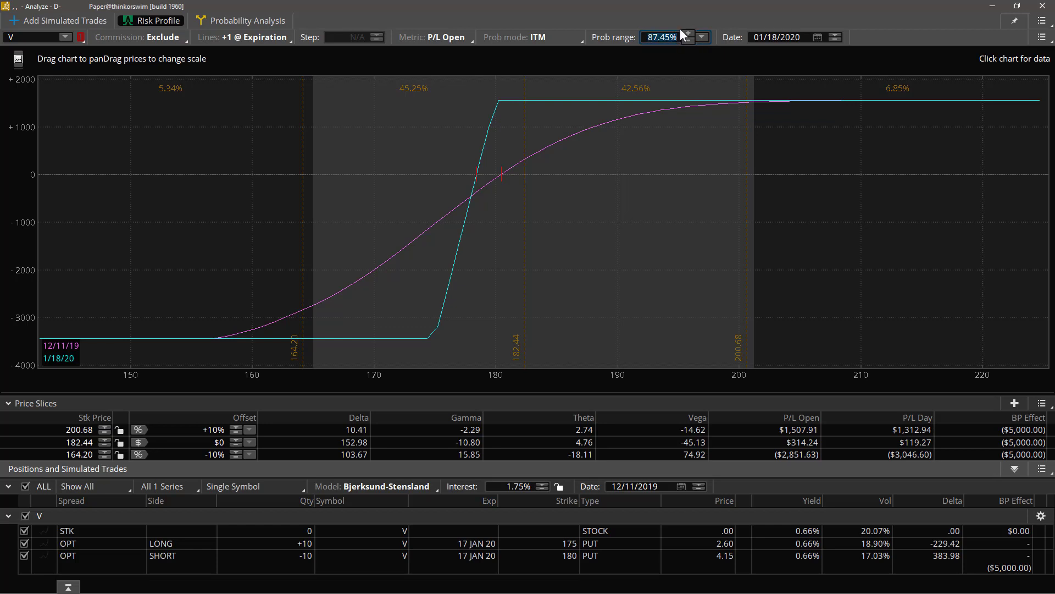
text(50.00%)
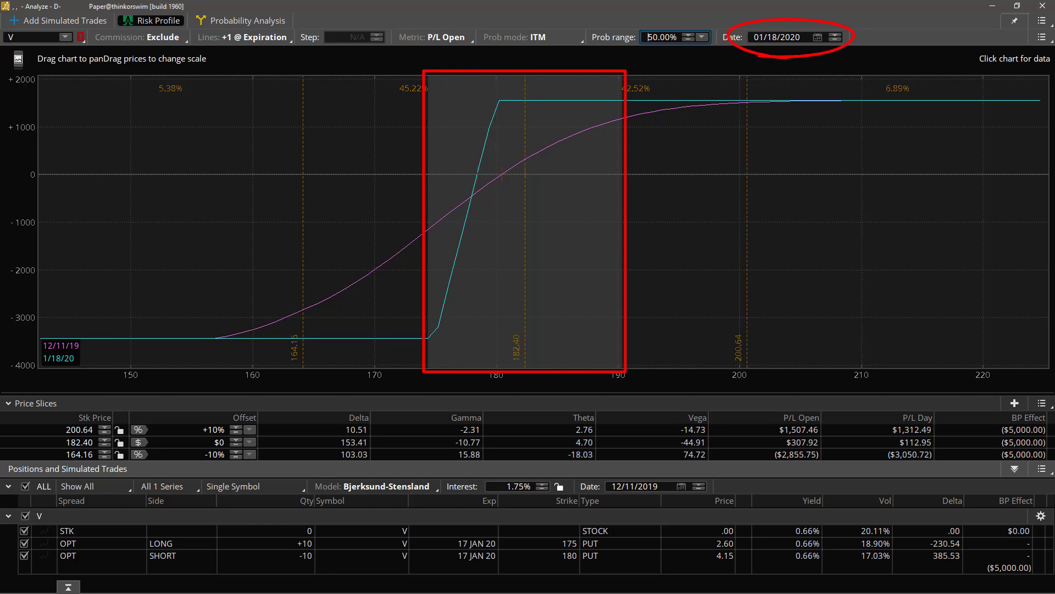
Set the probability range to ±1σ, 68.27%.
click(703, 37)
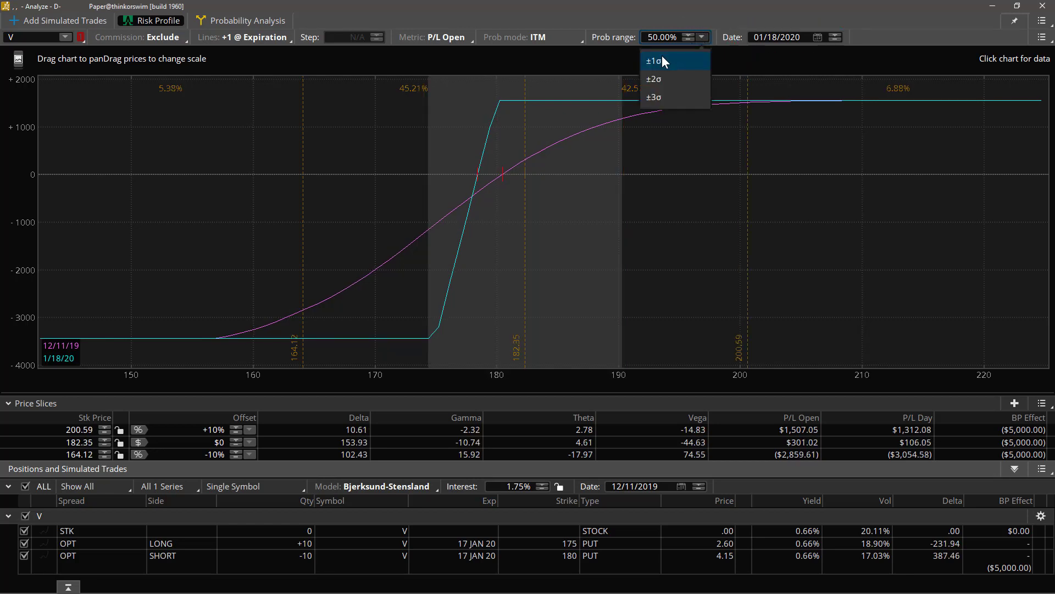
click(650, 60)
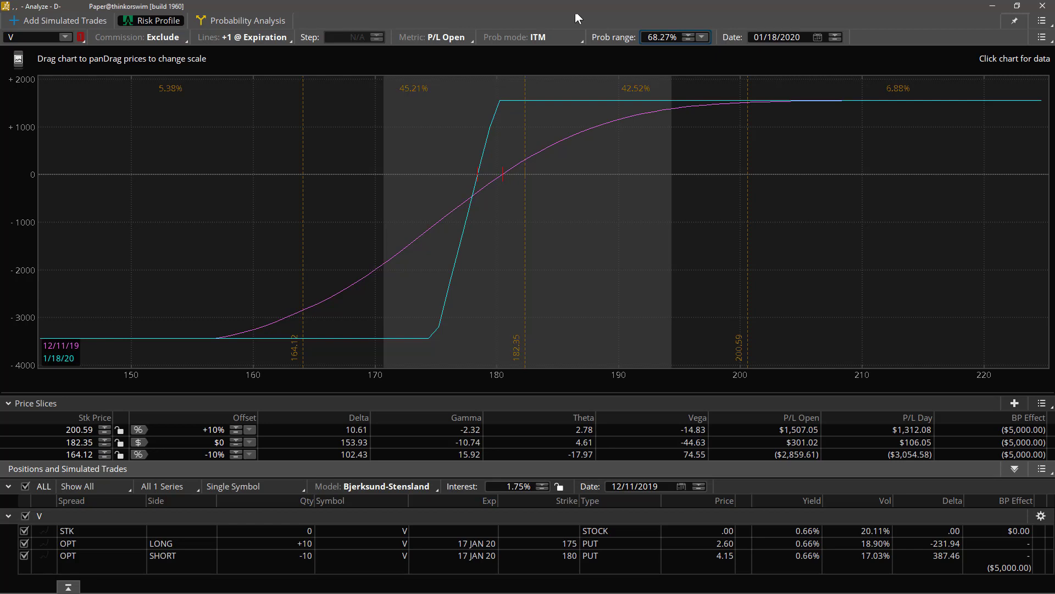
Switch the probability mode to OTM, then to Touching.
click(530, 37)
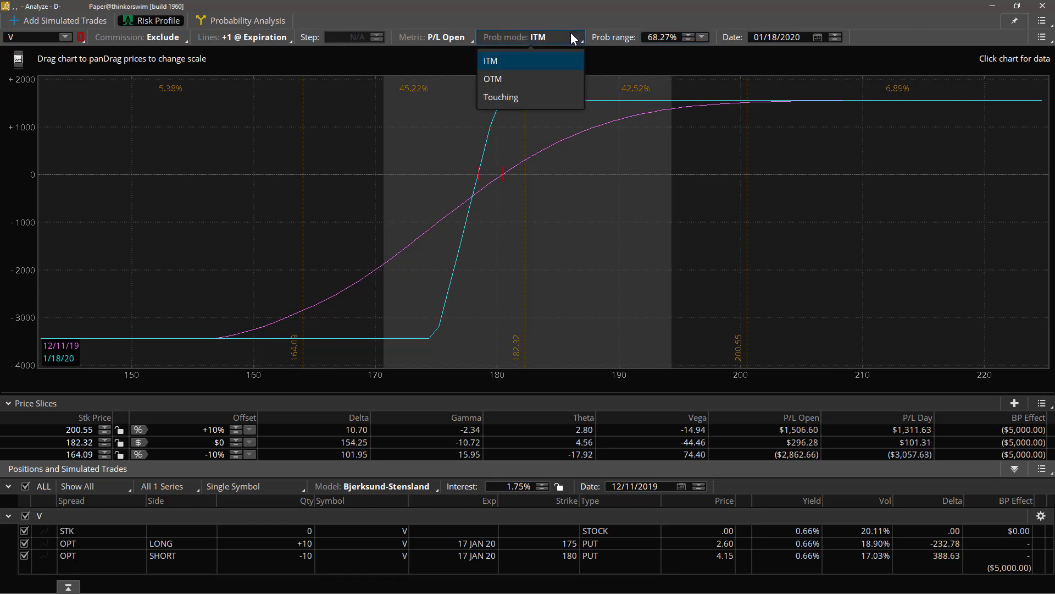
click(493, 79)
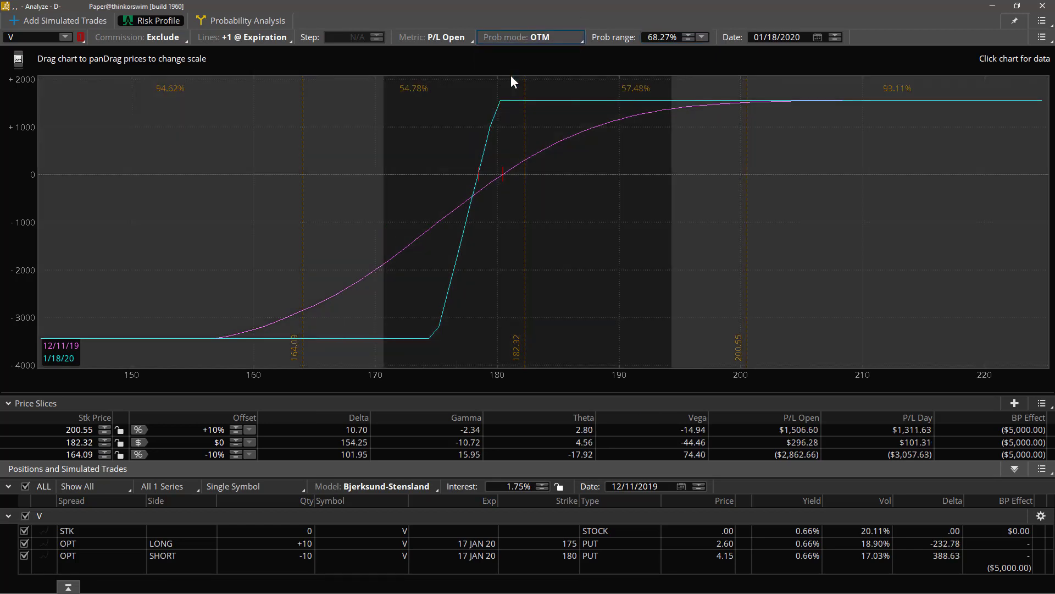
mouse_move(509, 62)
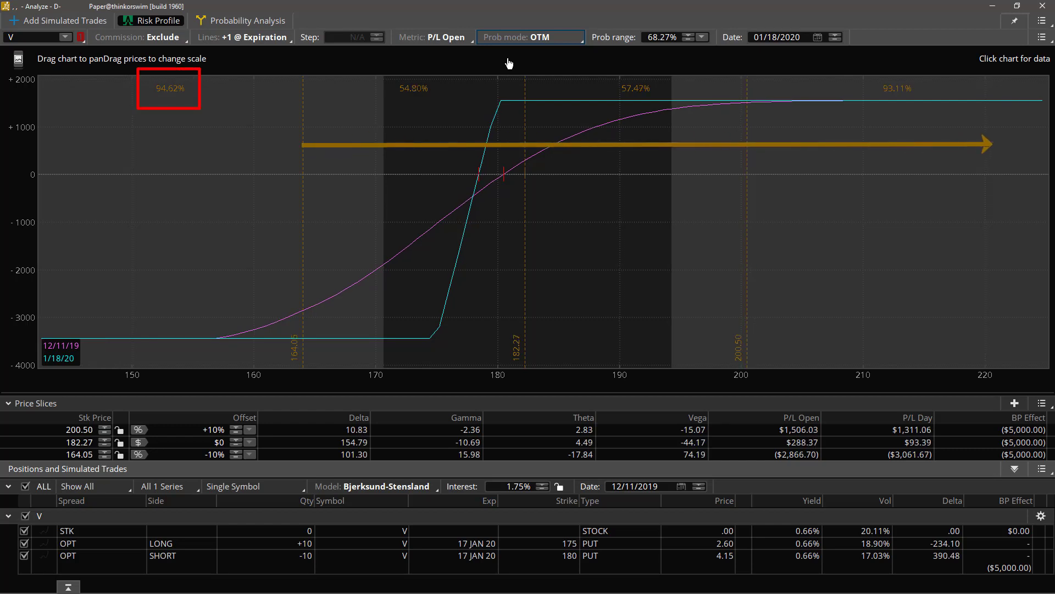
click(414, 88)
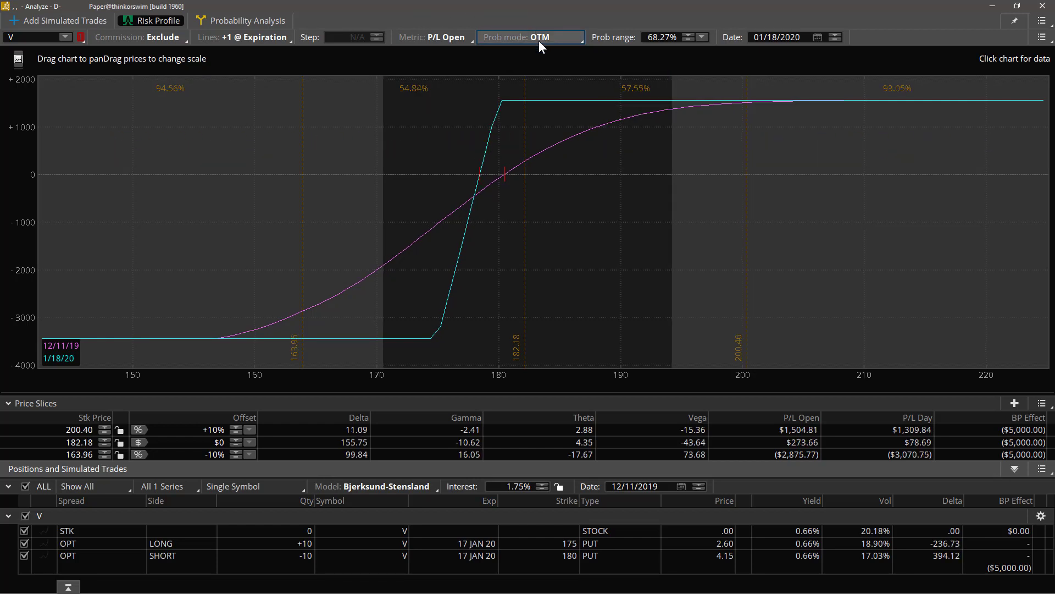
click(528, 38)
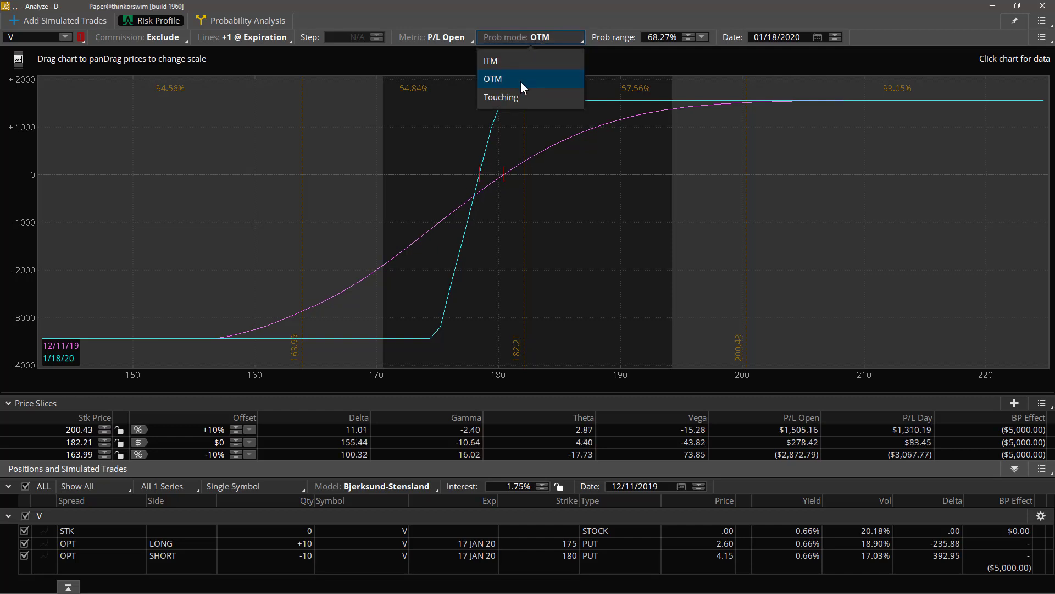
click(501, 97)
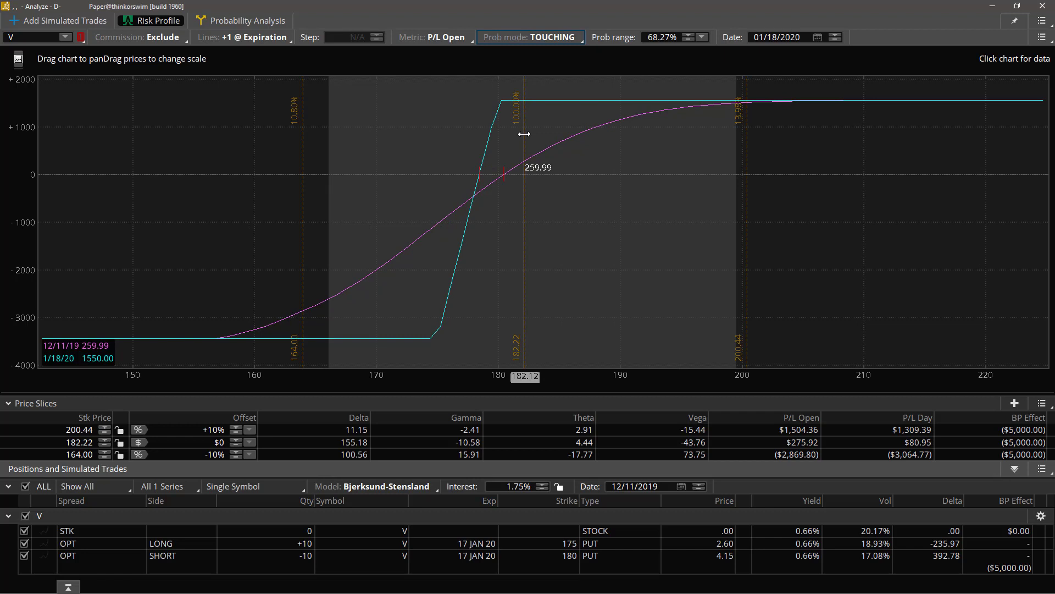
Move the middle price slice to the 178.50 break-even and return Prob mode to ITM.
drag(523, 135, 499, 139)
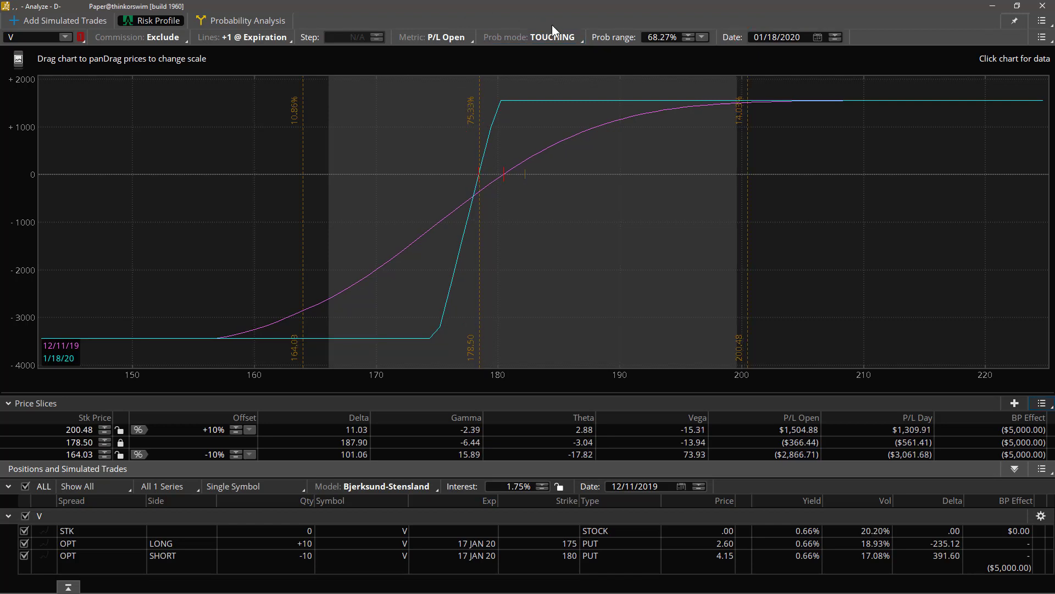
click(529, 37)
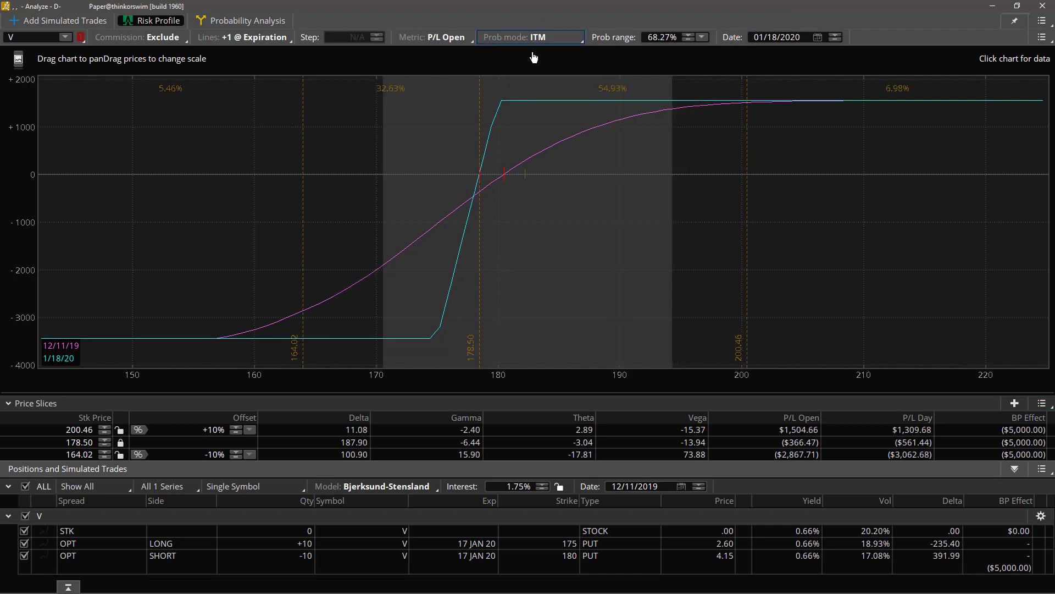
mouse_move(643, 49)
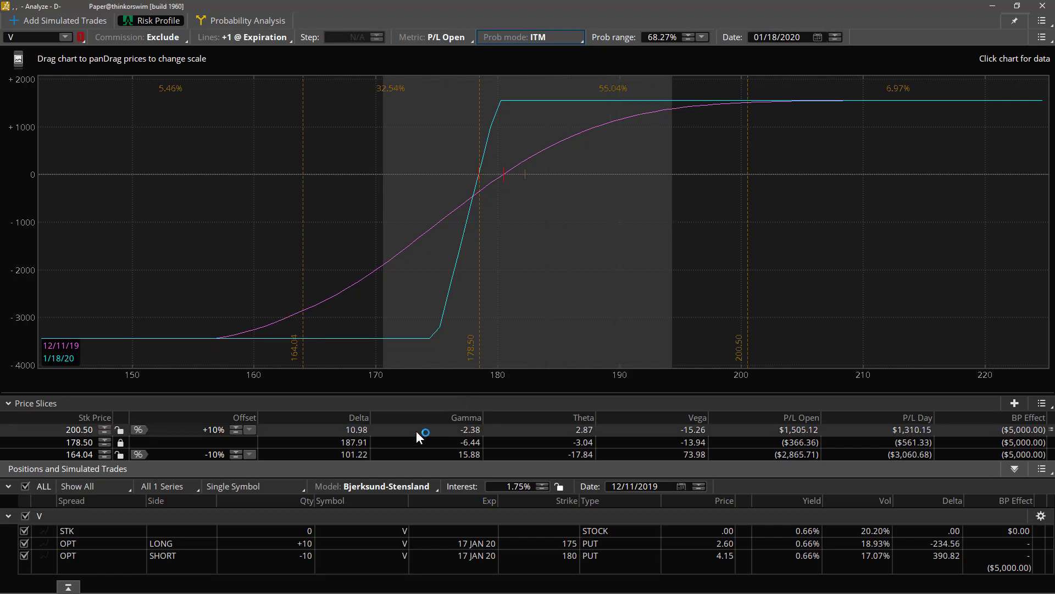
Bring up the Price Slices context menu's Set slices presets with the Break Even dates.
right_click(424, 442)
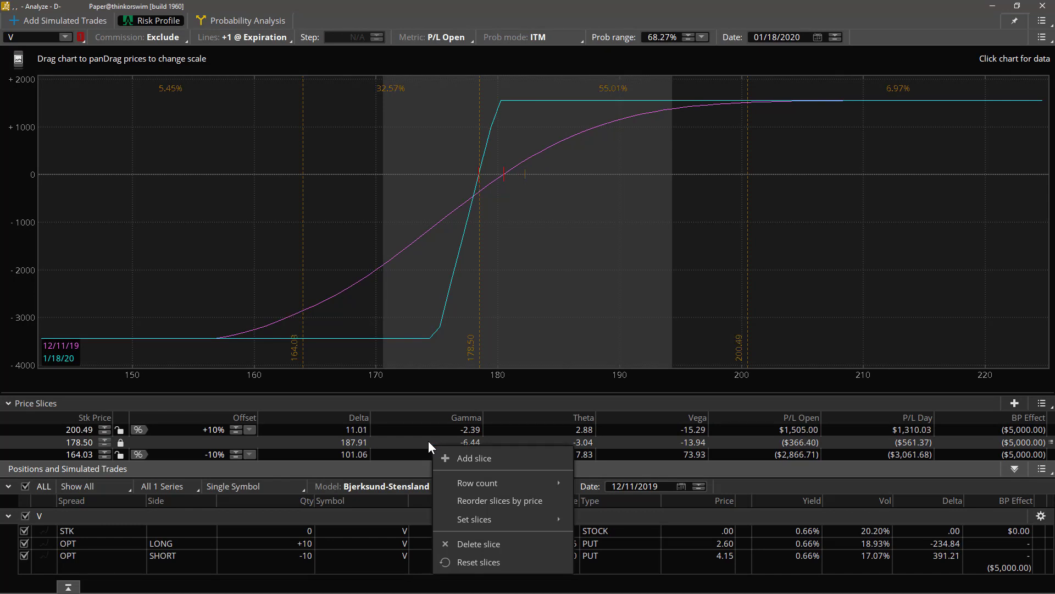
mouse_move(474, 457)
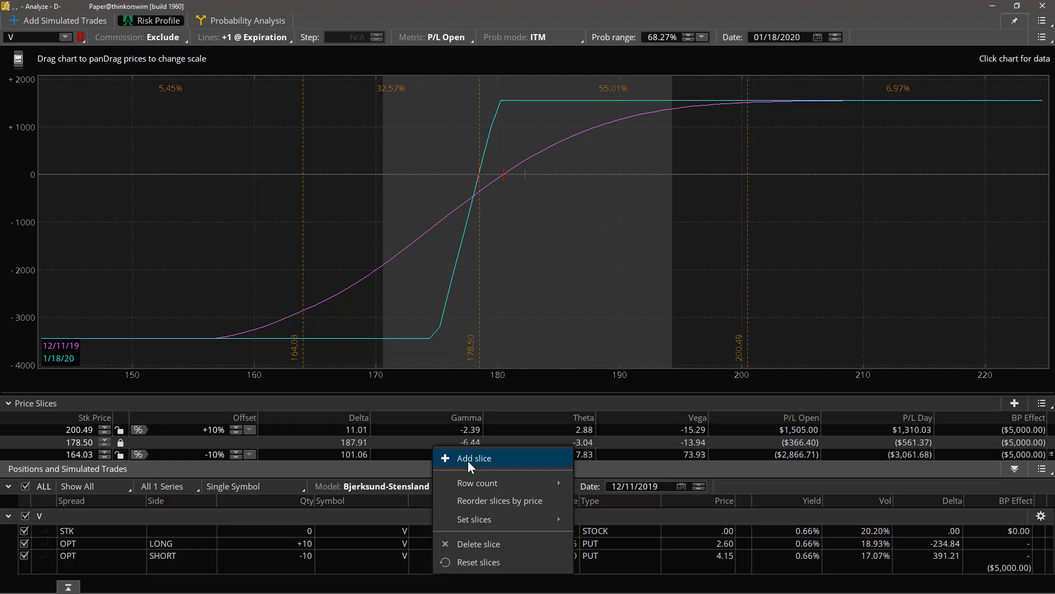
mouse_move(491, 549)
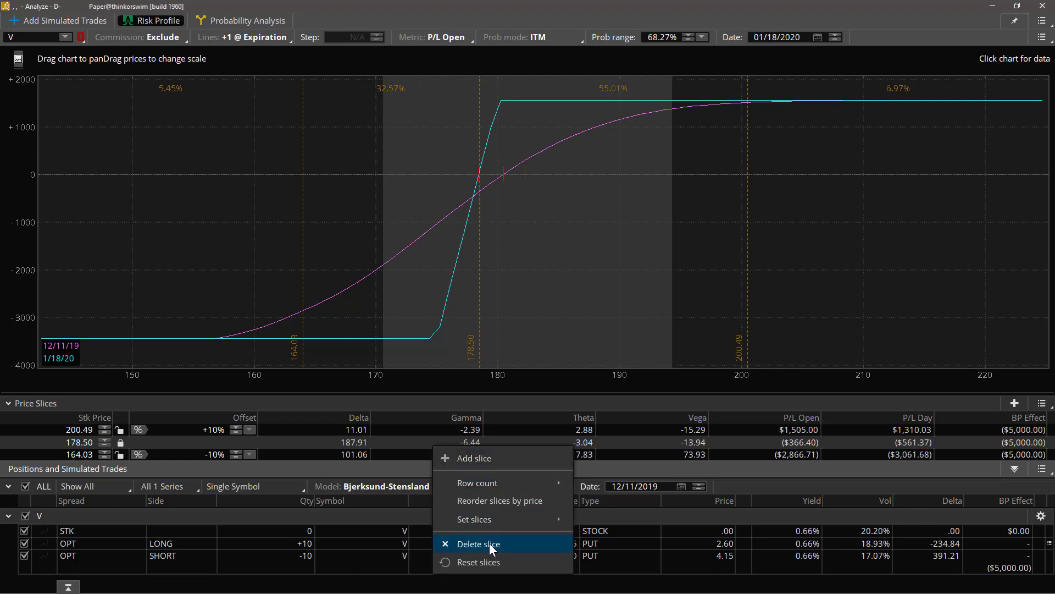
mouse_move(480, 532)
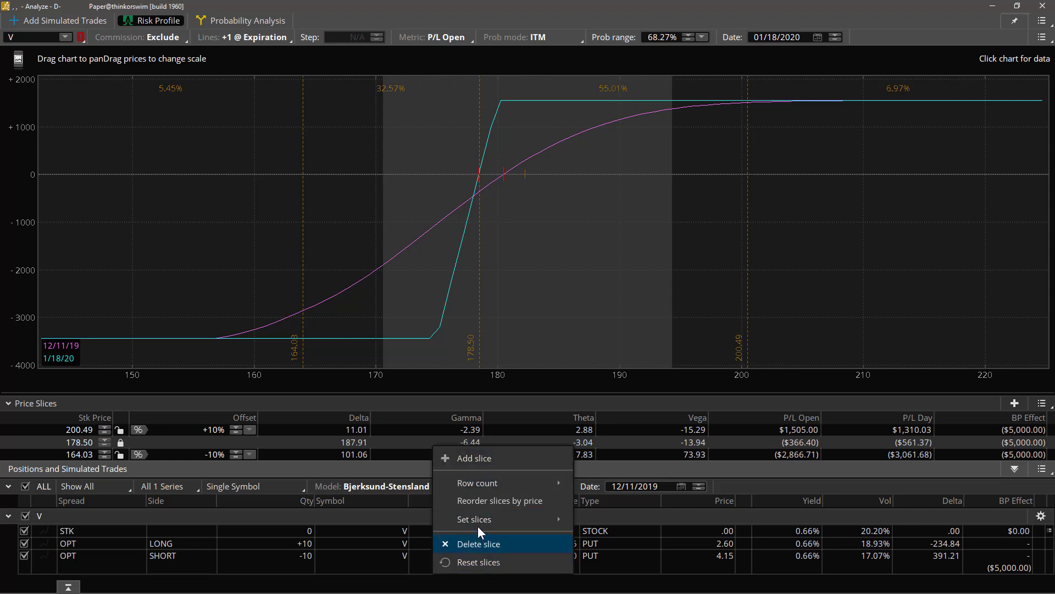
mouse_move(499, 500)
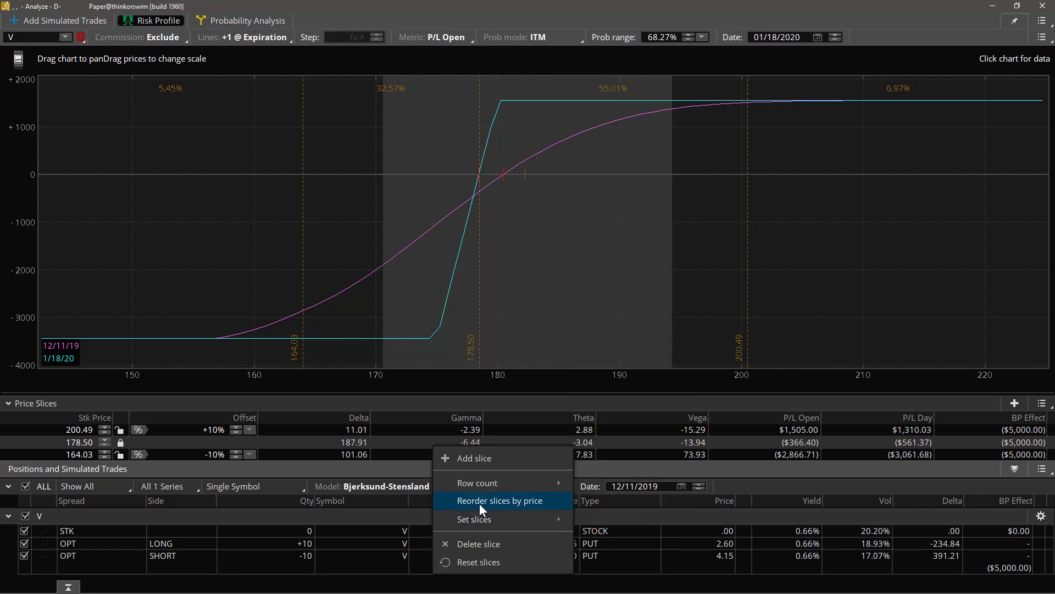
click(477, 482)
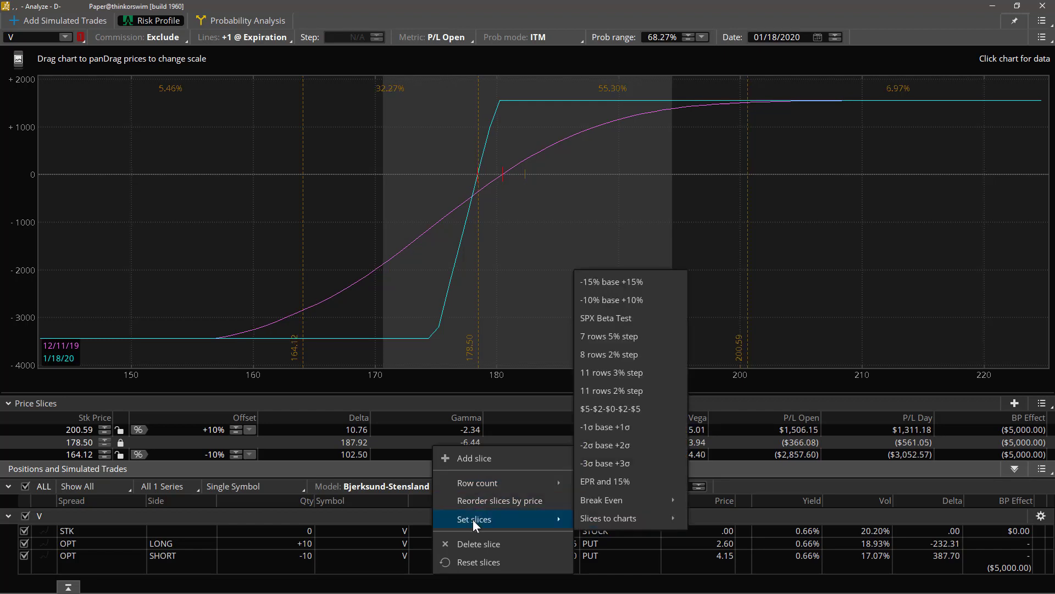
mouse_move(580, 521)
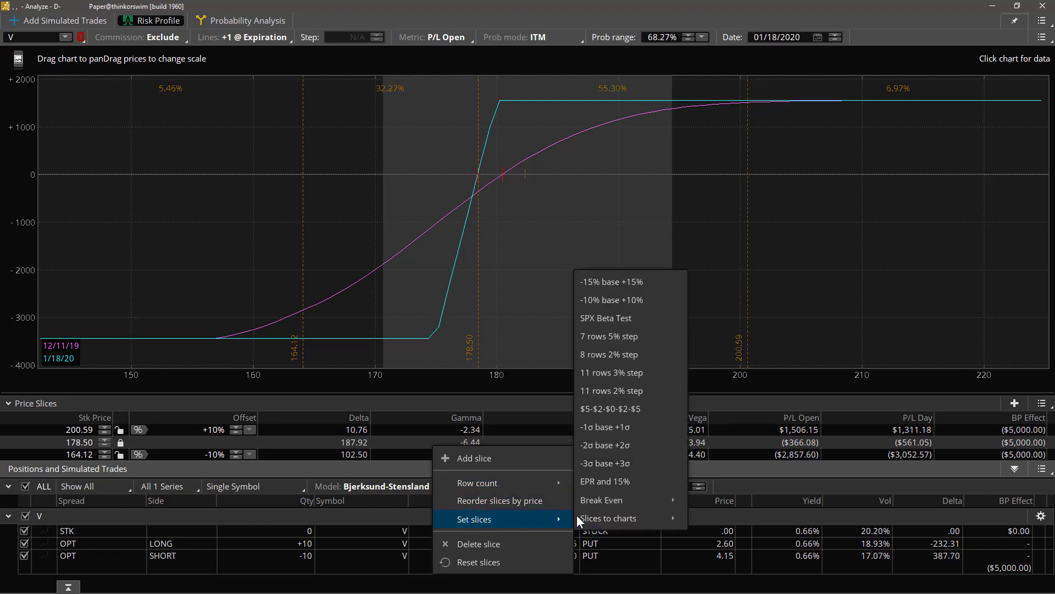
mouse_move(602, 500)
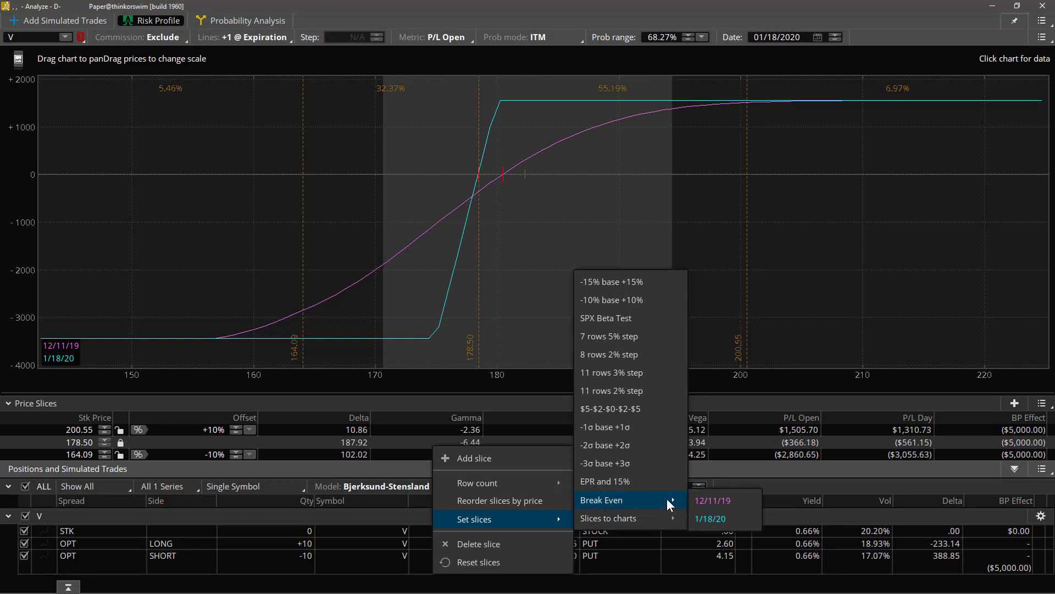